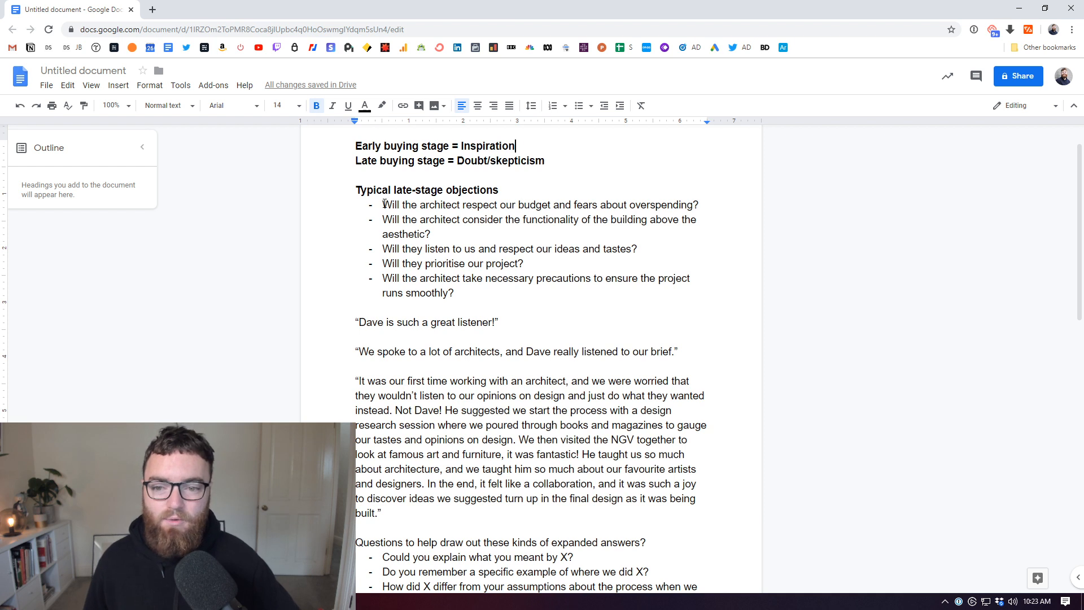
triple_click(540, 204)
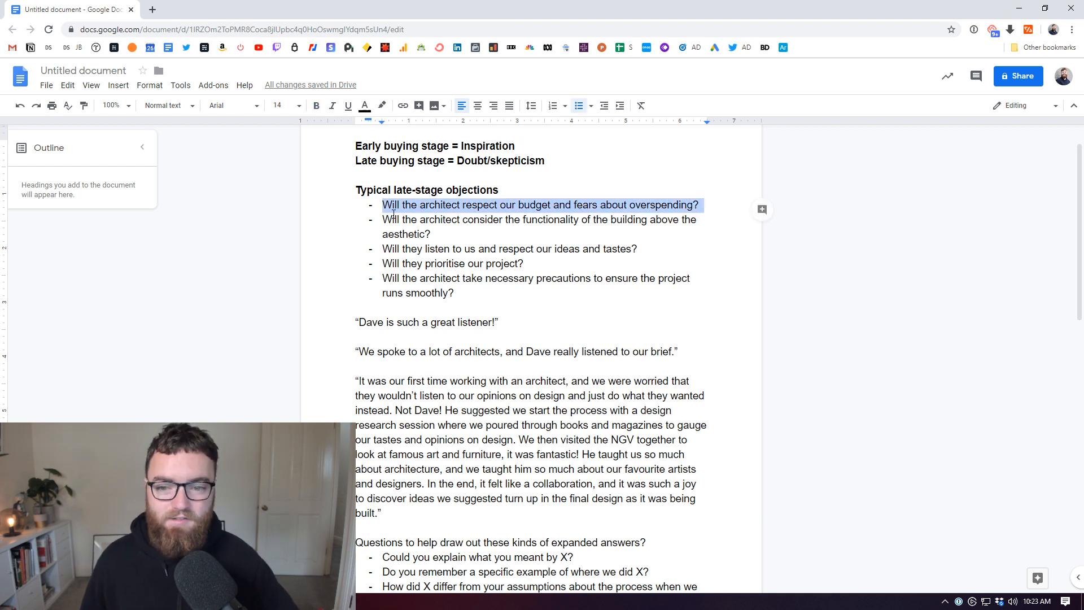
drag(382, 219, 430, 234)
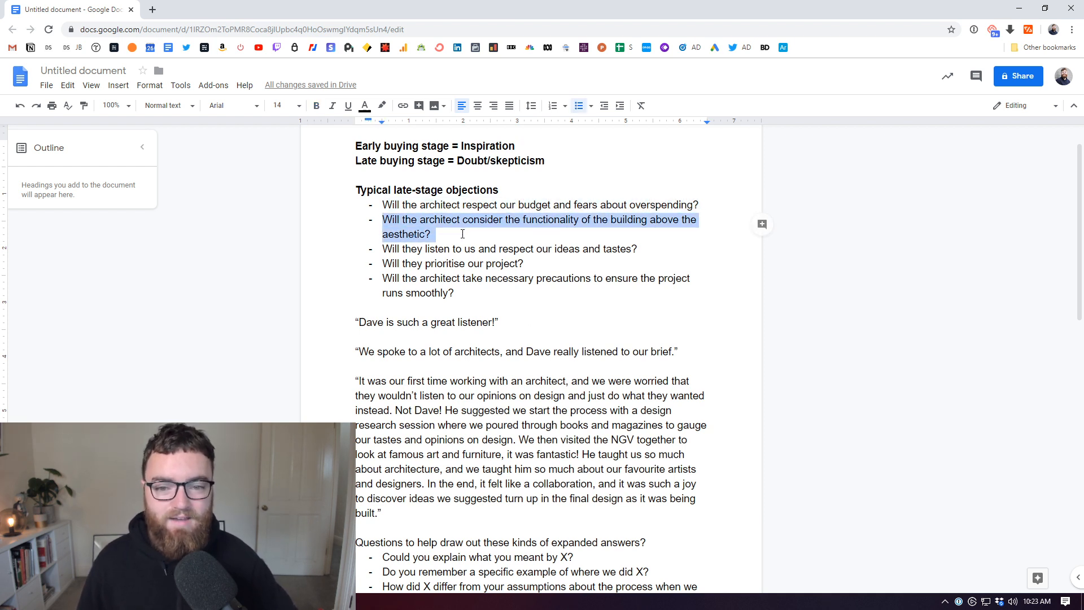
click(431, 234)
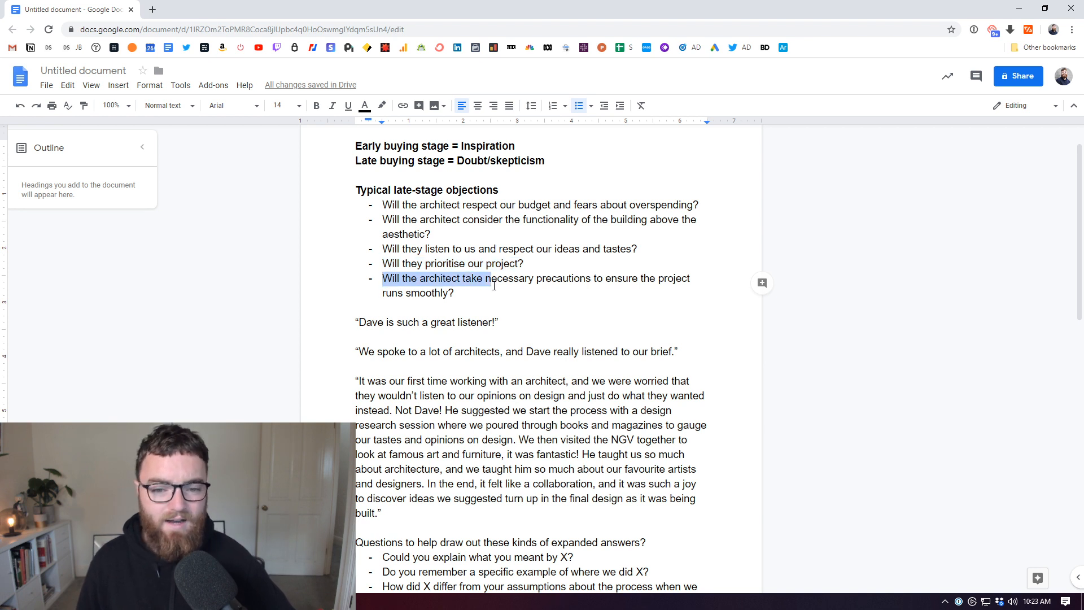
click(456, 292)
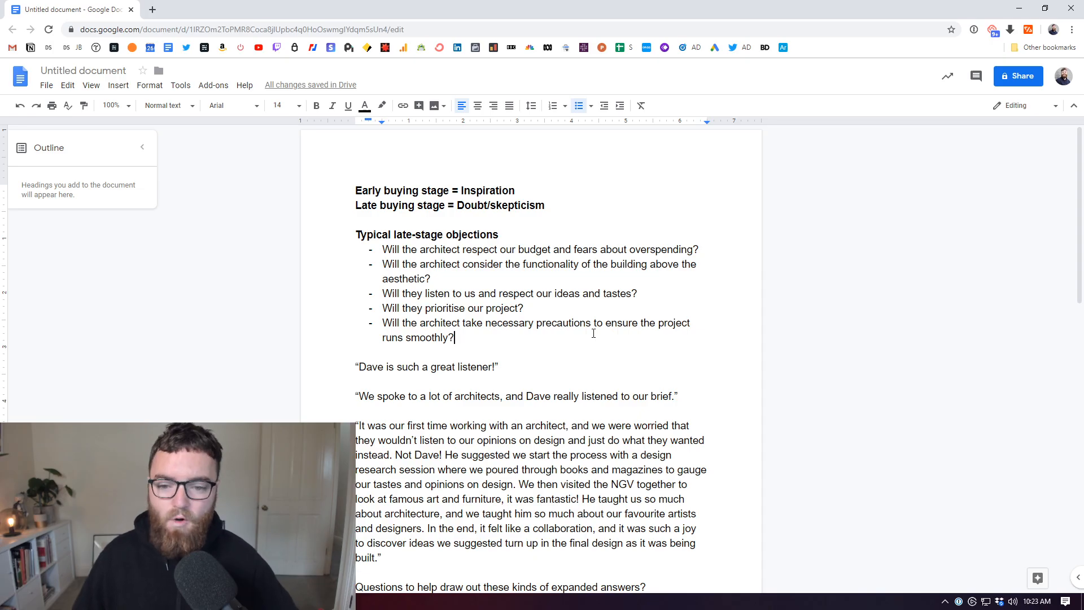
scroll(down, 3)
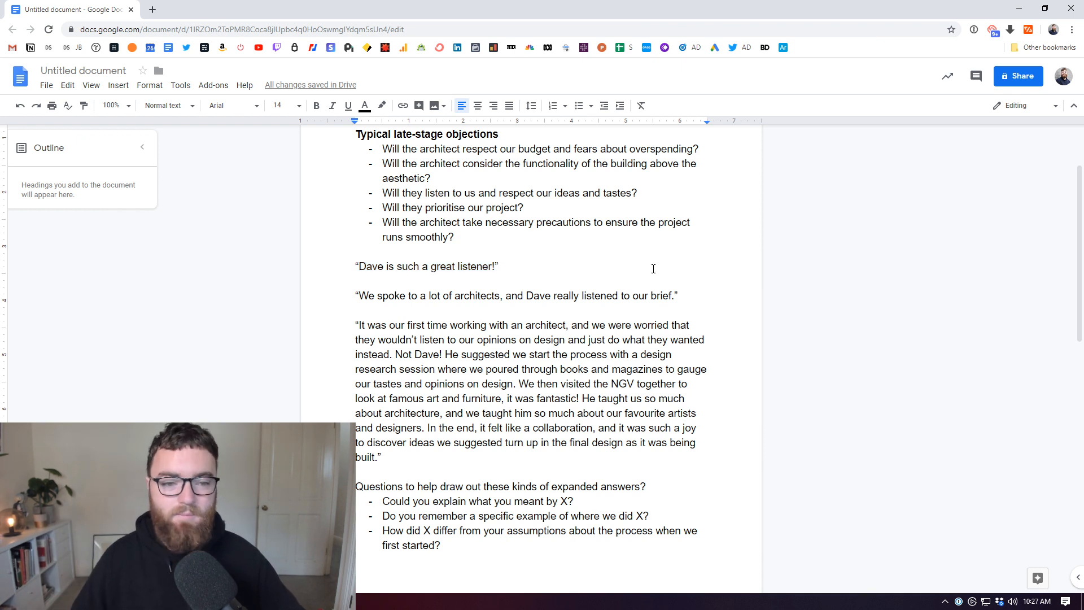
mouse_move(591, 266)
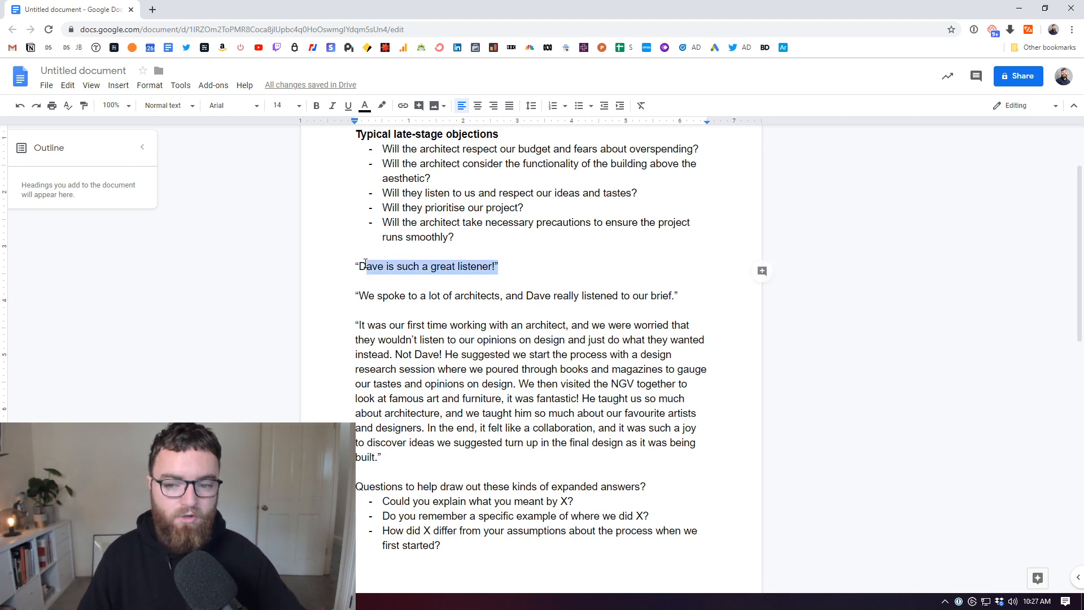
click(357, 267)
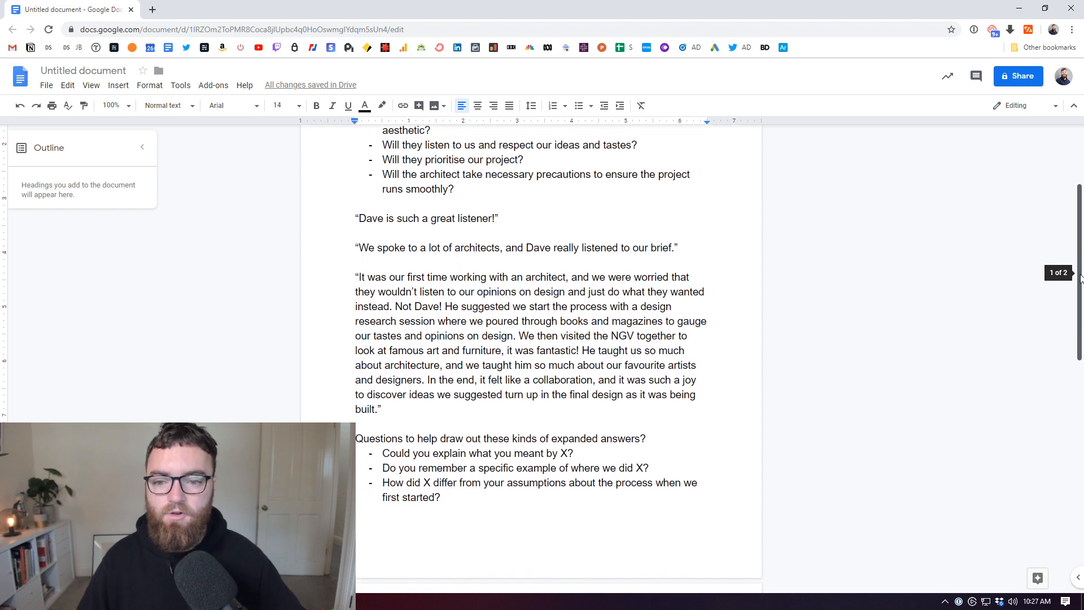
triple_click(425, 218)
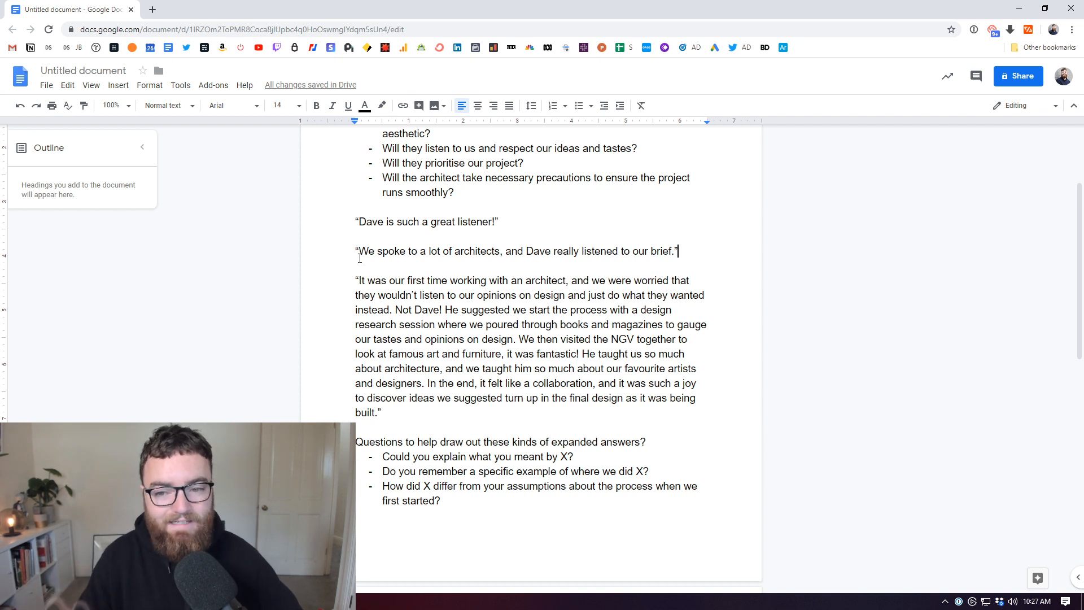
drag(359, 250, 501, 251)
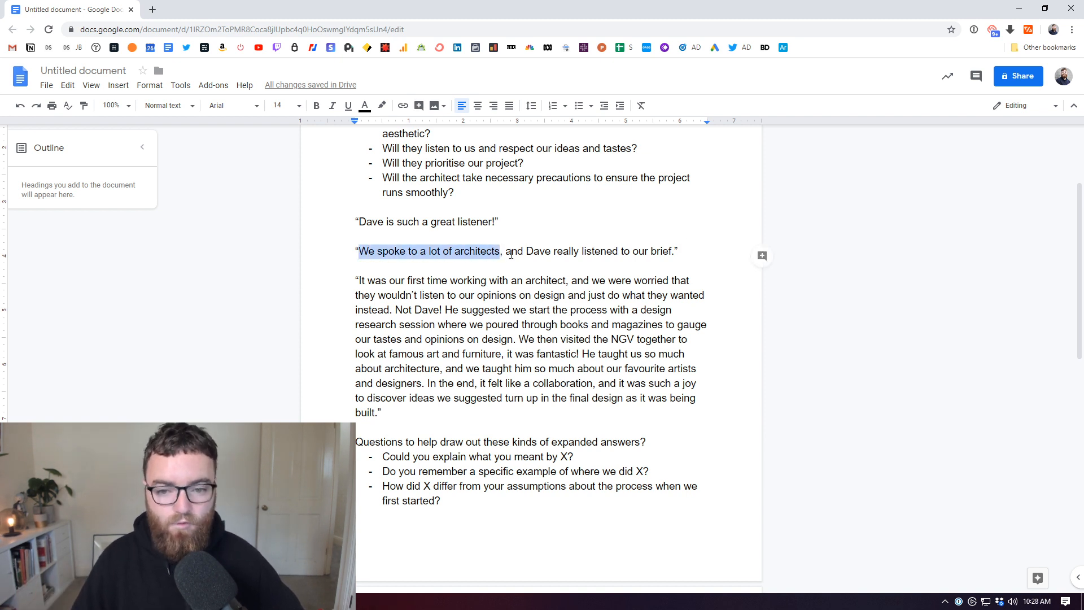
click(523, 250)
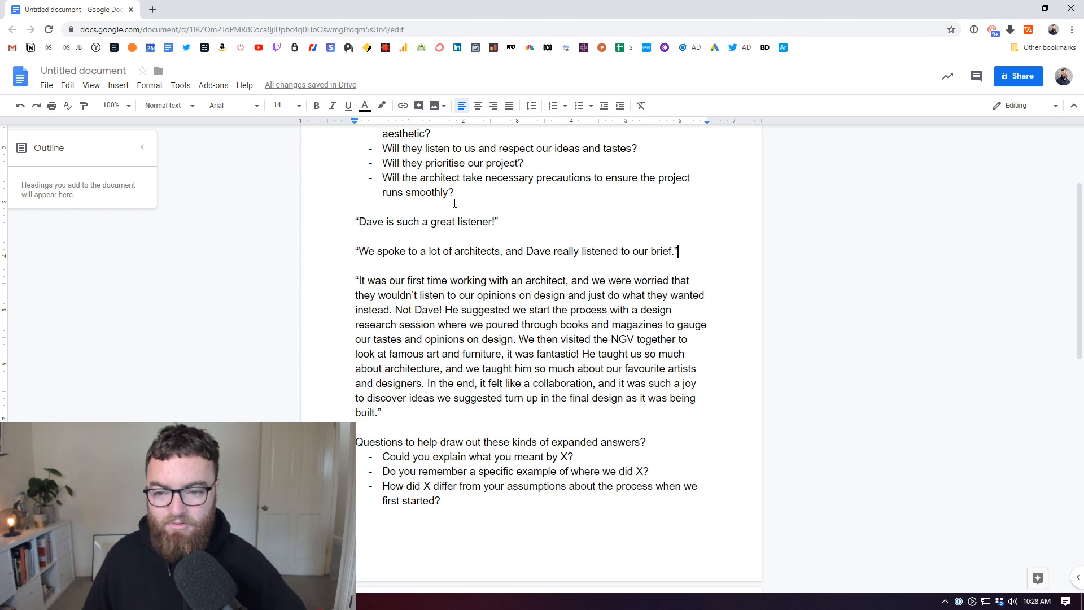
mouse_move(761, 196)
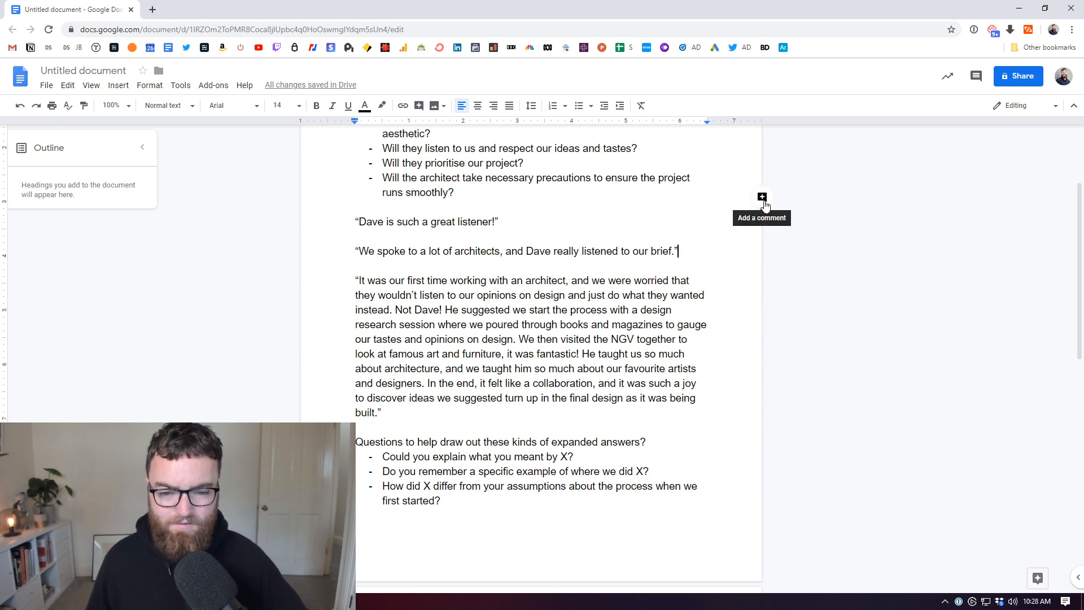
scroll(down, 3)
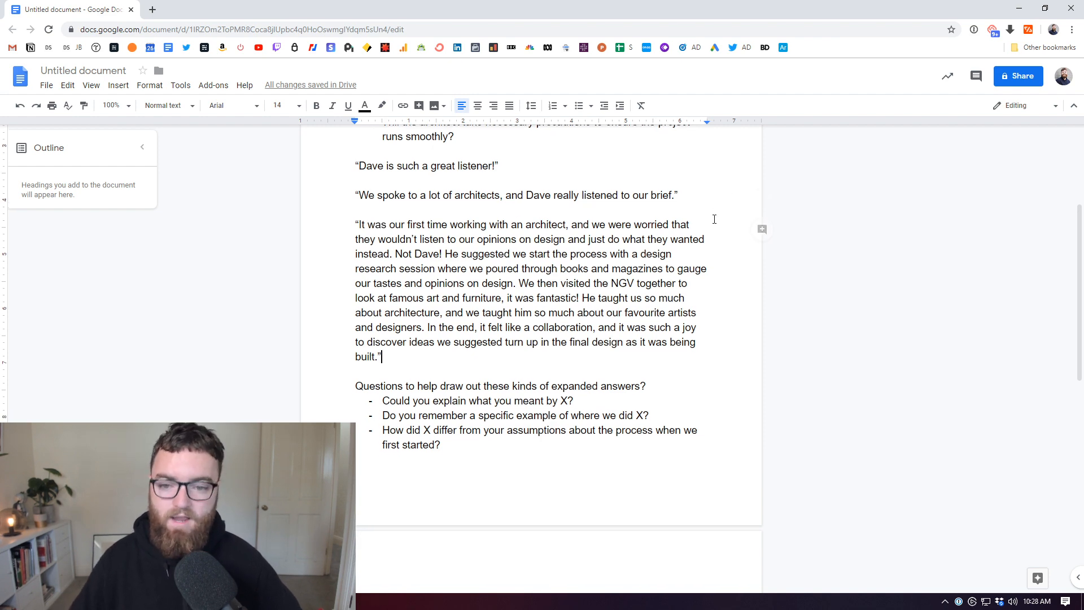
scroll(down, 3)
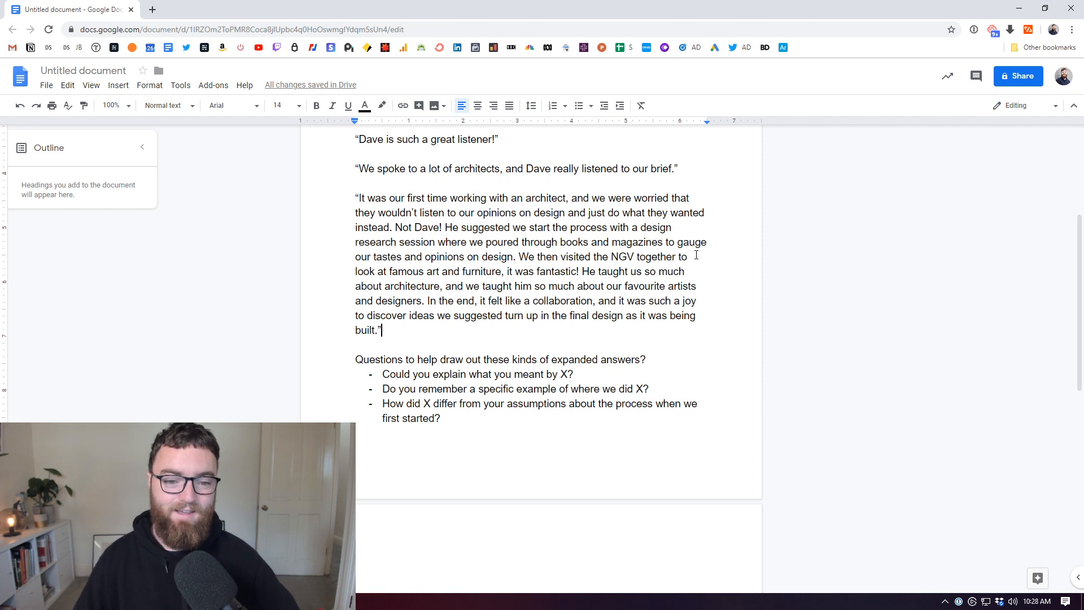
scroll(down, 3)
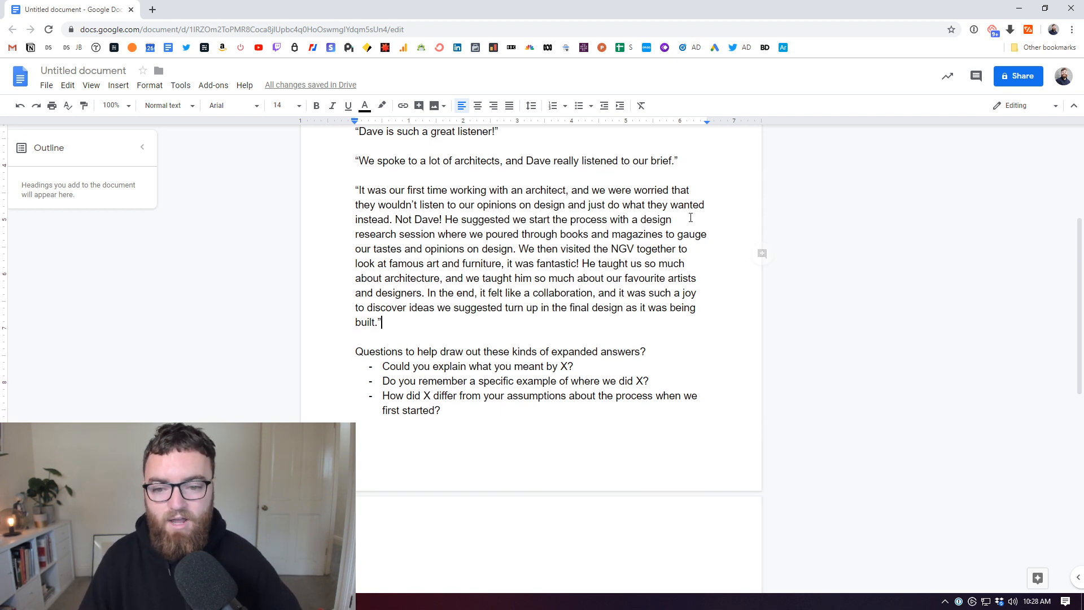
scroll(down, 3)
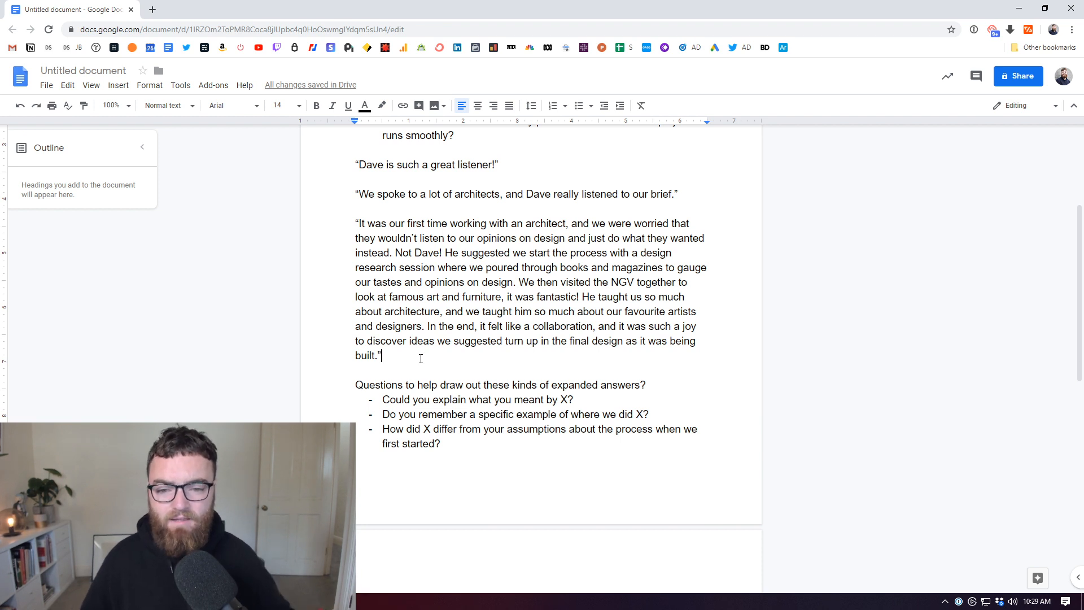
drag(354, 223, 380, 356)
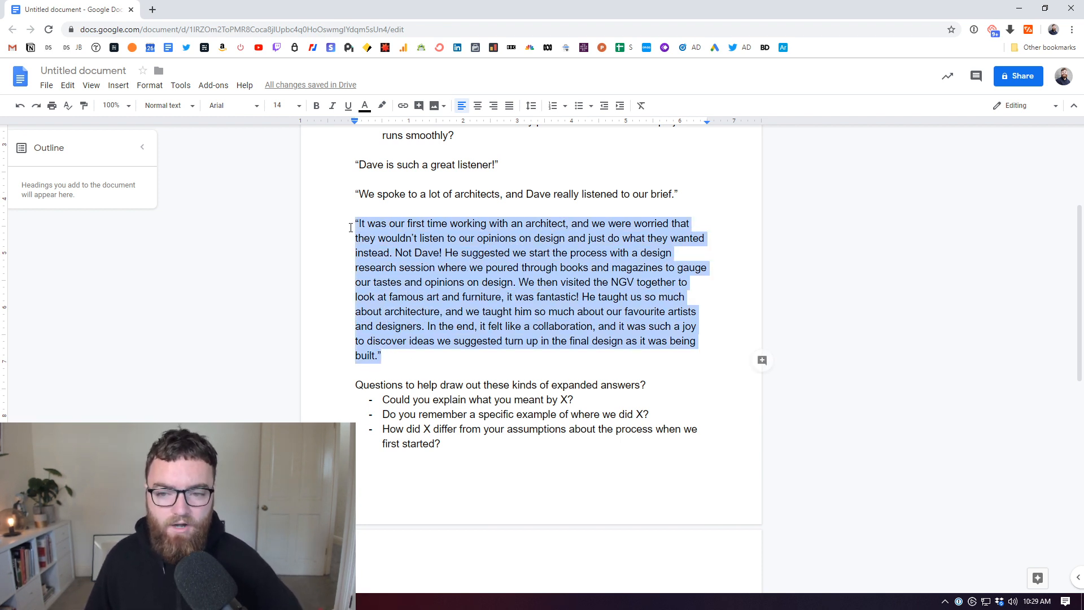
click(356, 223)
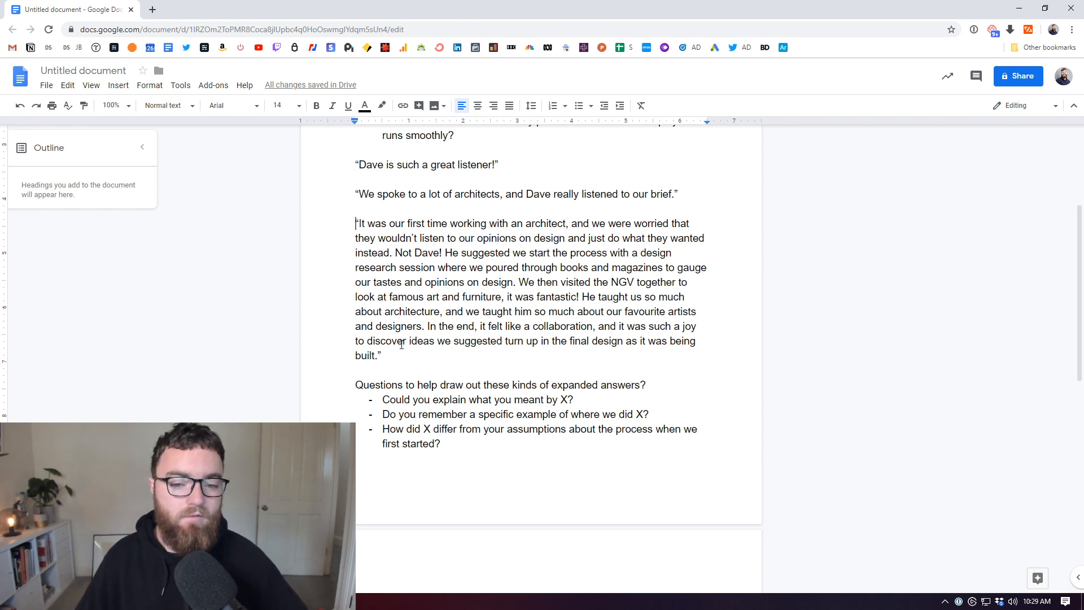
click(380, 356)
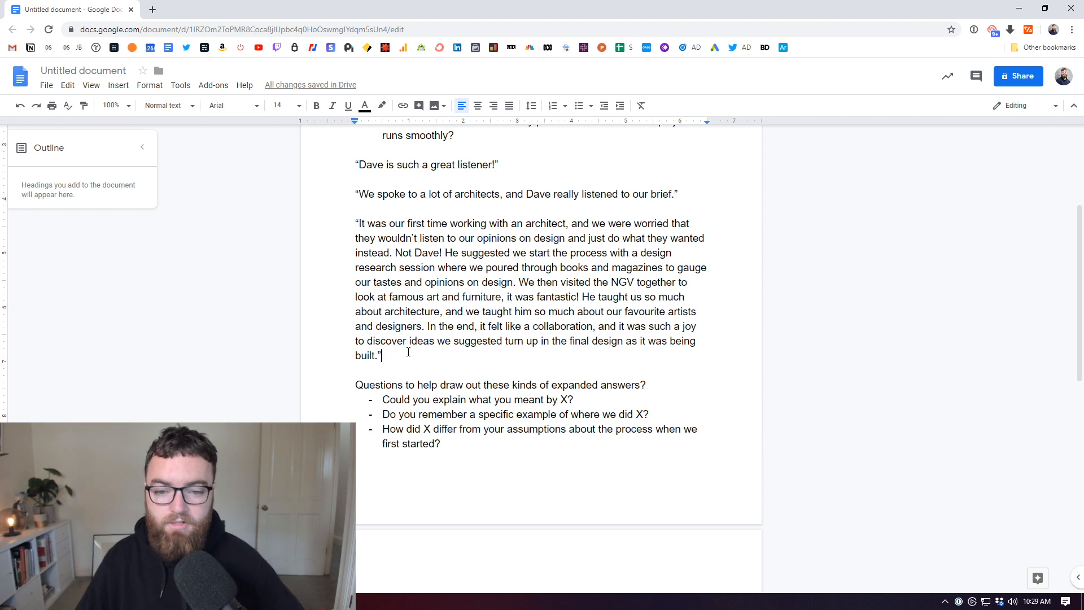
scroll(down, 3)
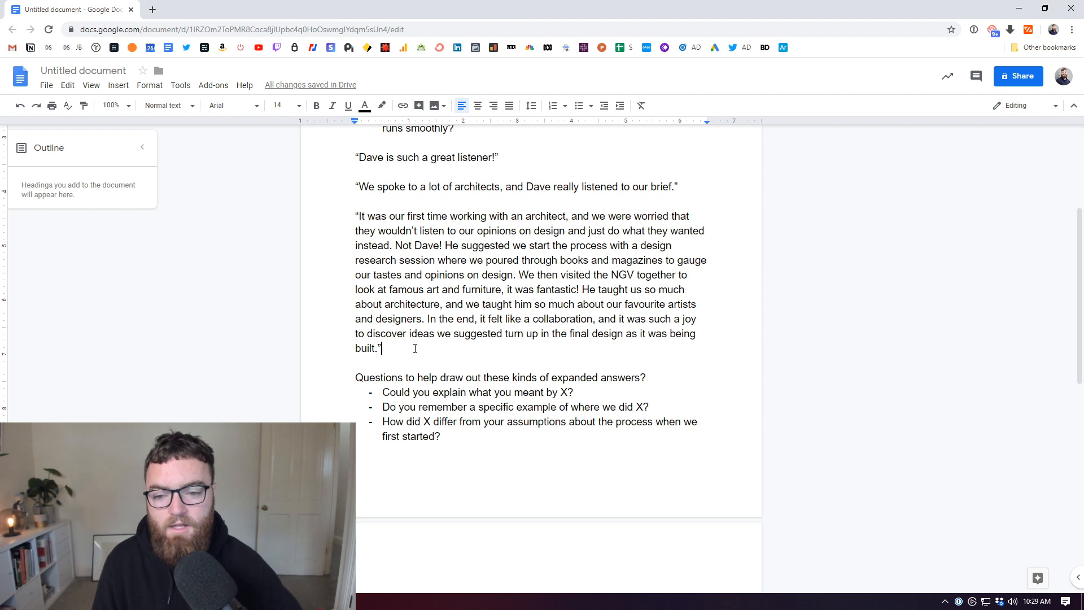
drag(355, 246, 380, 349)
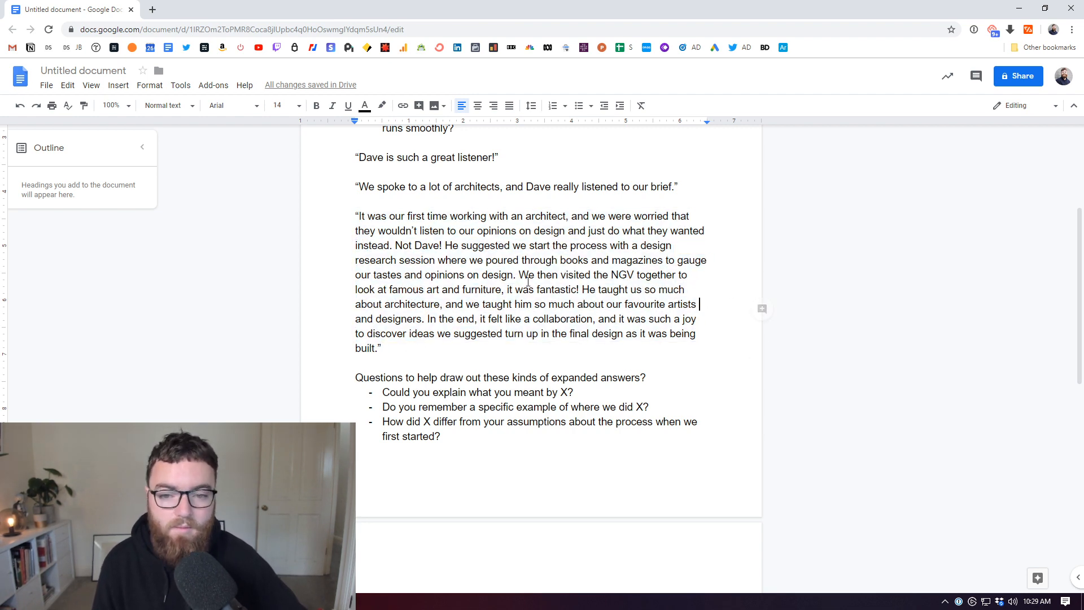
drag(373, 333, 381, 349)
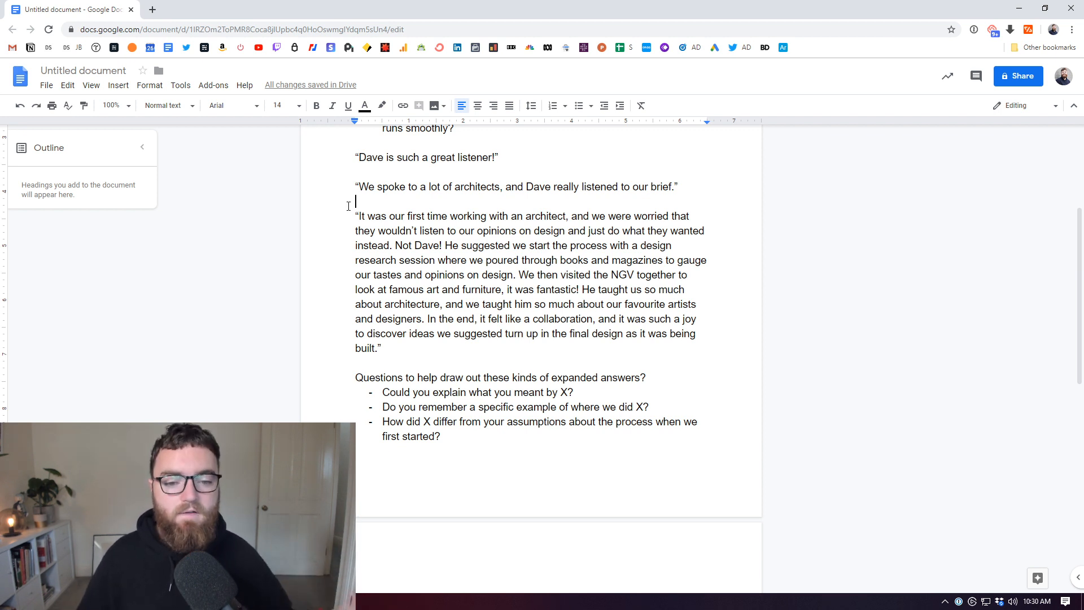
drag(356, 230, 381, 349)
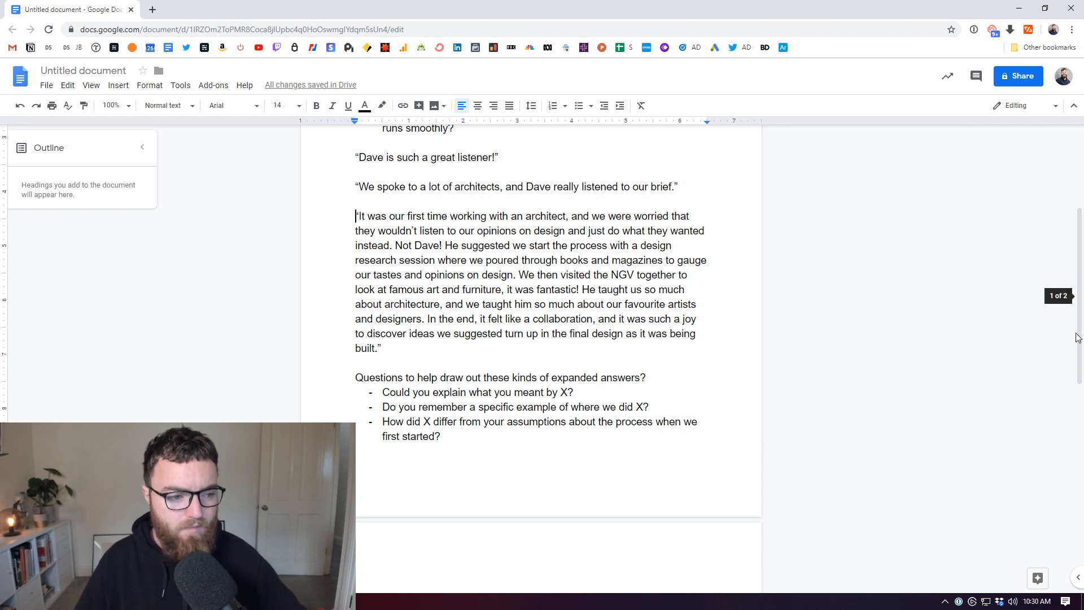
mouse_move(688, 379)
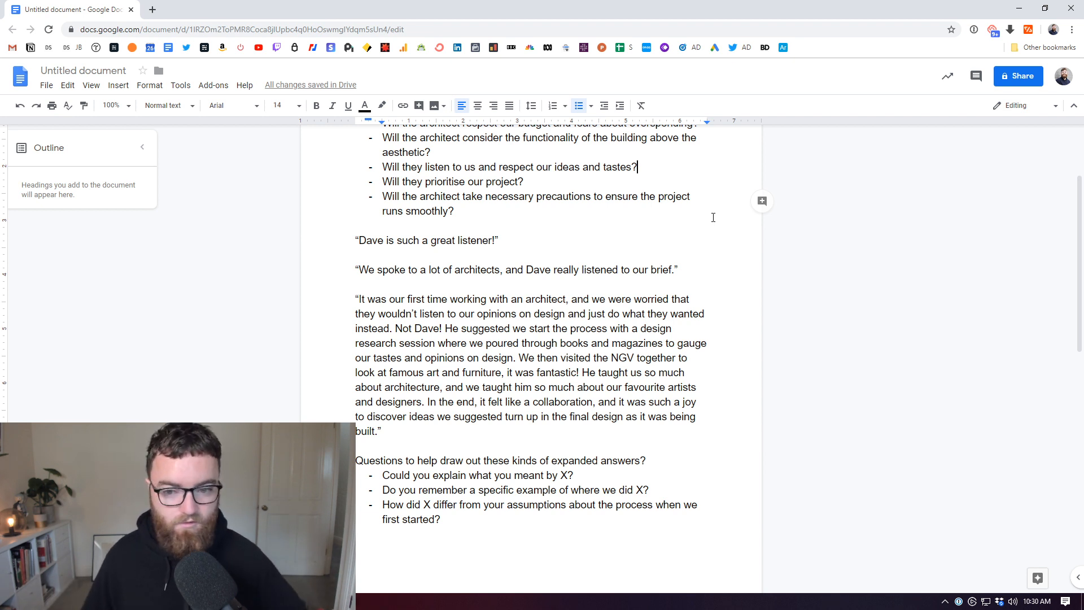
scroll(down, 3)
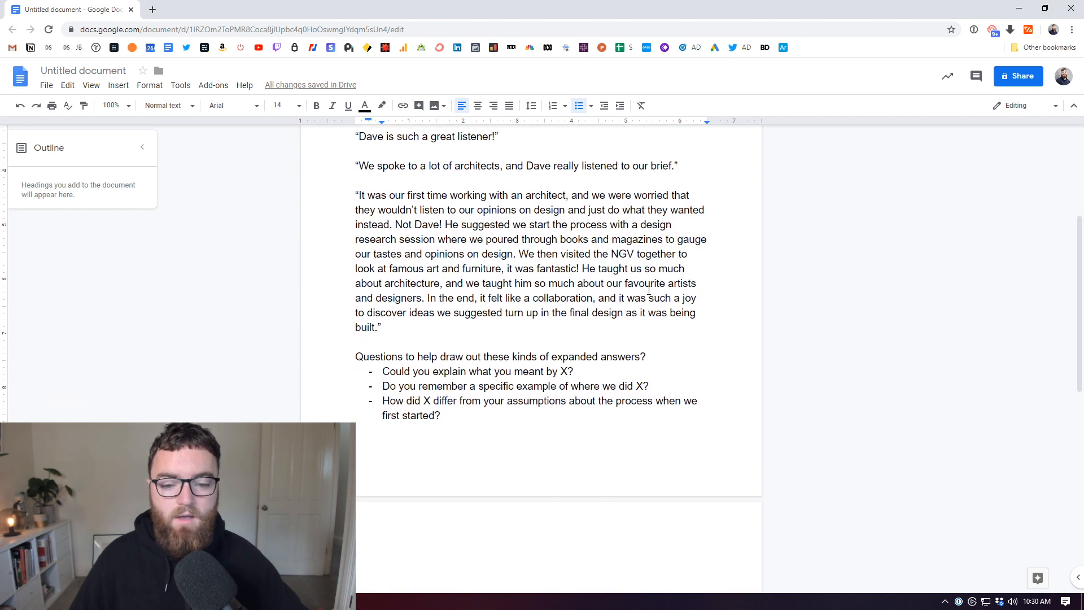
mouse_move(590, 411)
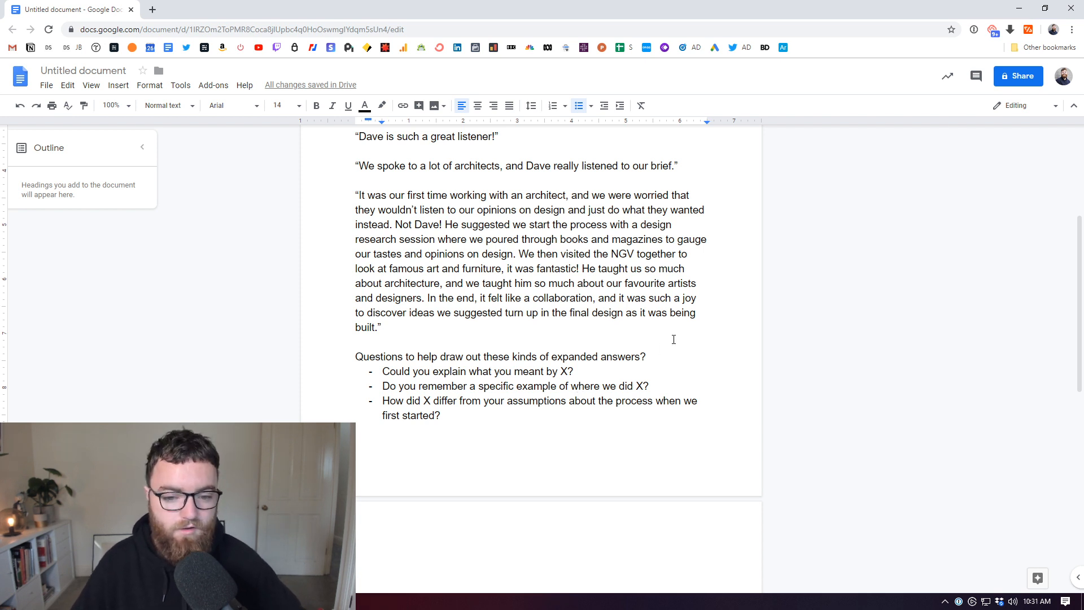
scroll(down, 3)
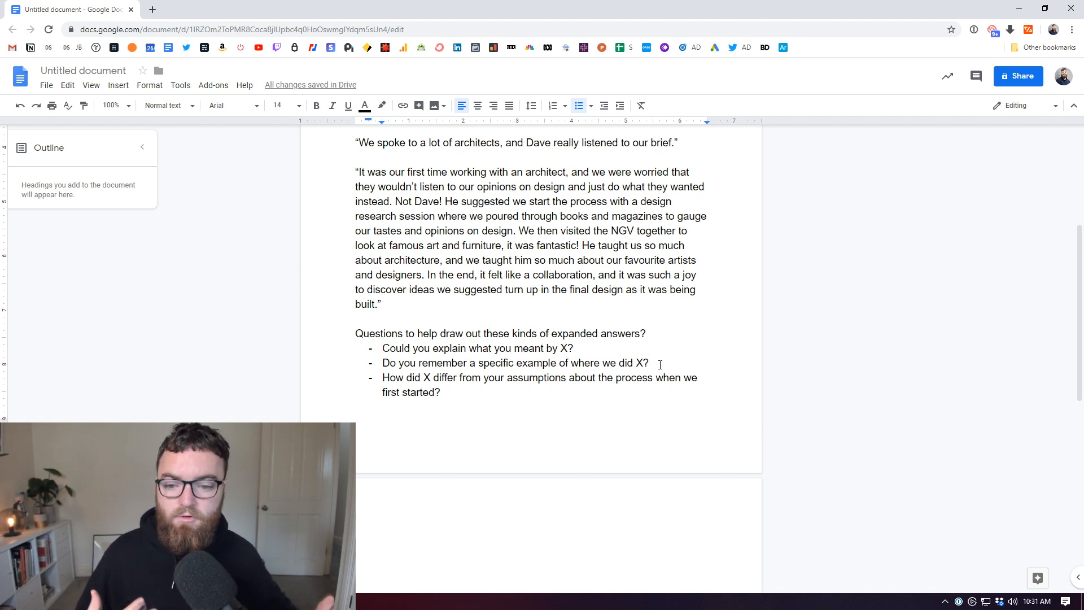
scroll(down, 3)
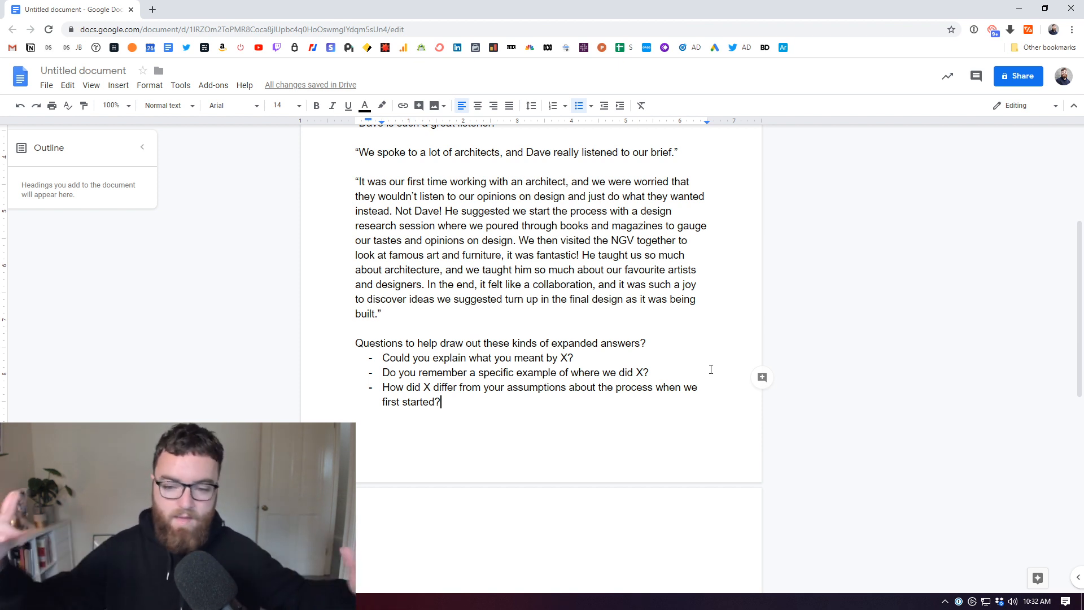
mouse_move(732, 379)
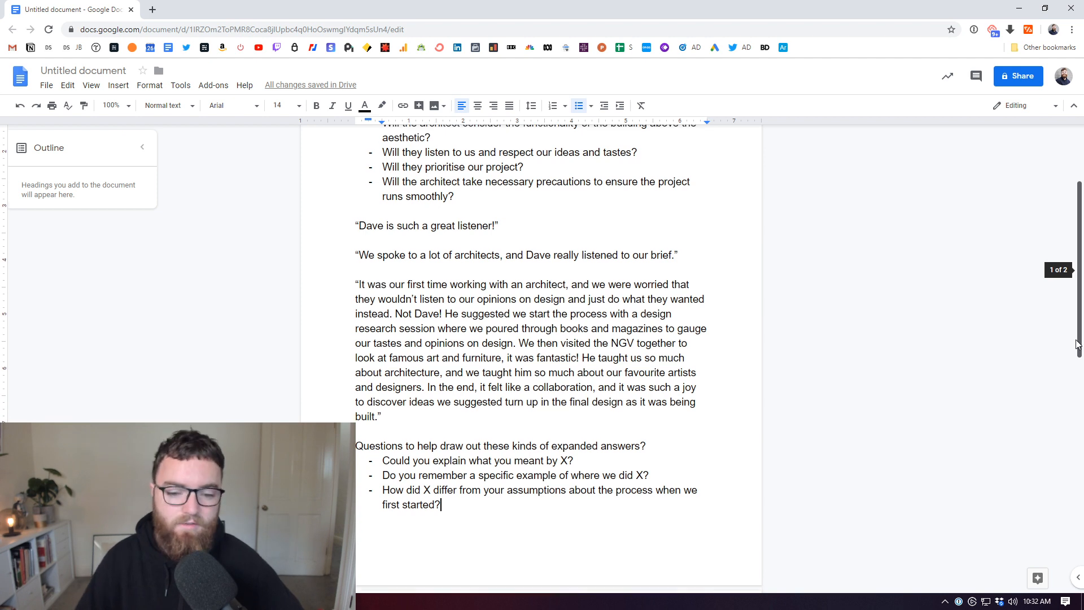
scroll(down, 3)
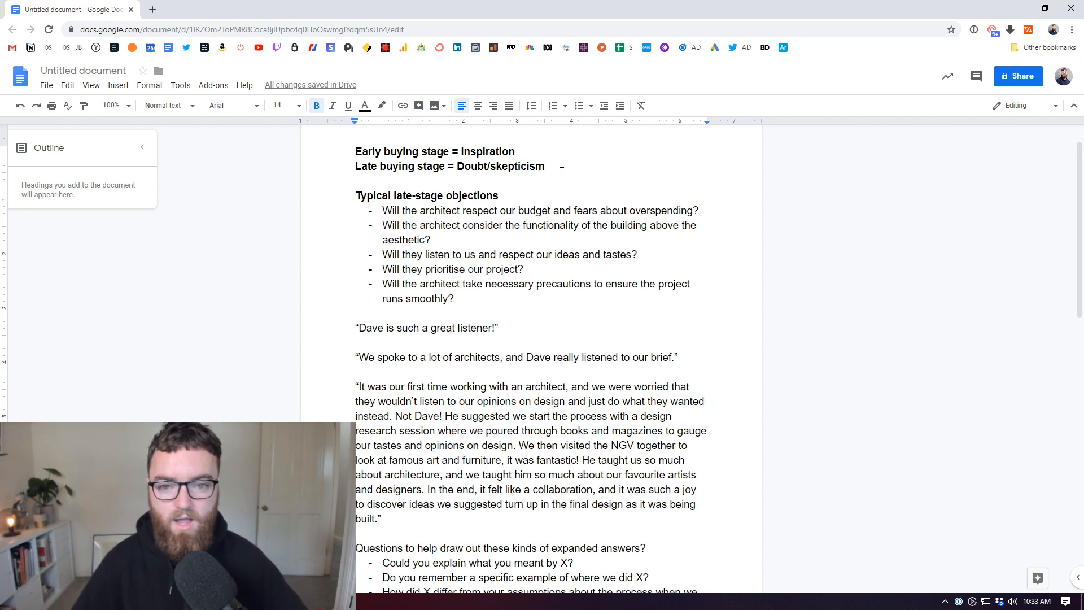
scroll(down, 3)
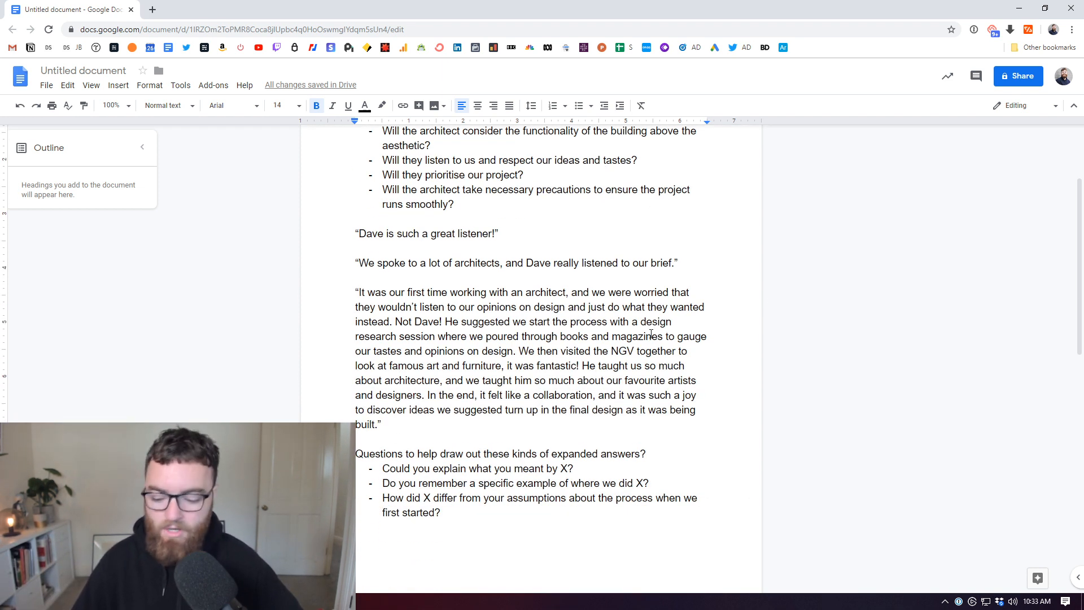